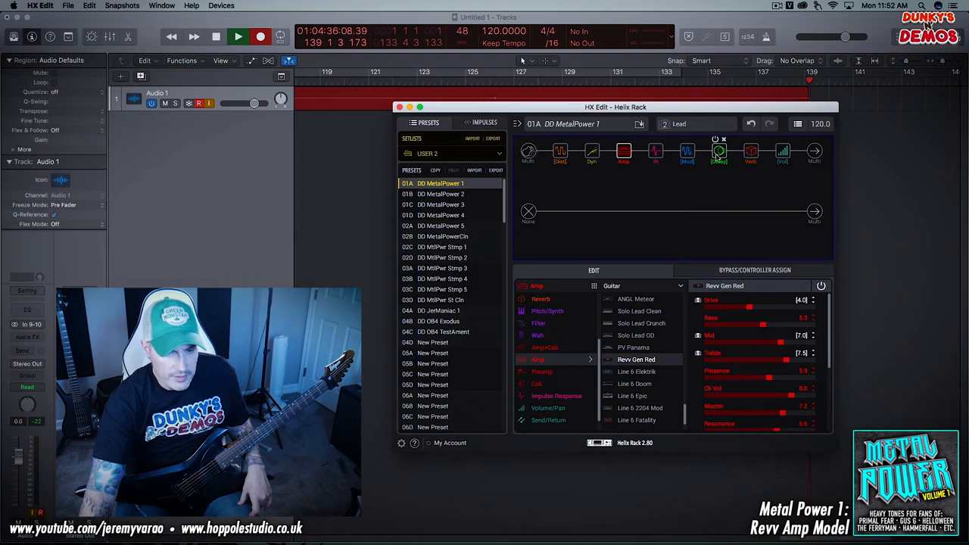
Step: Put DD MetalPower 1 on its Rhythm snapshot and inspect its IR block parameters
left_click(719, 151)
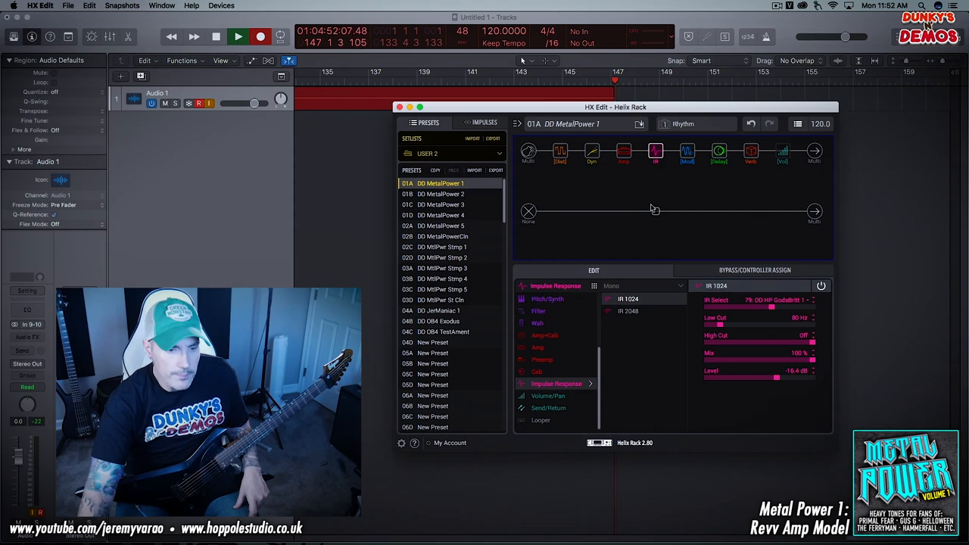
left_click(560, 151)
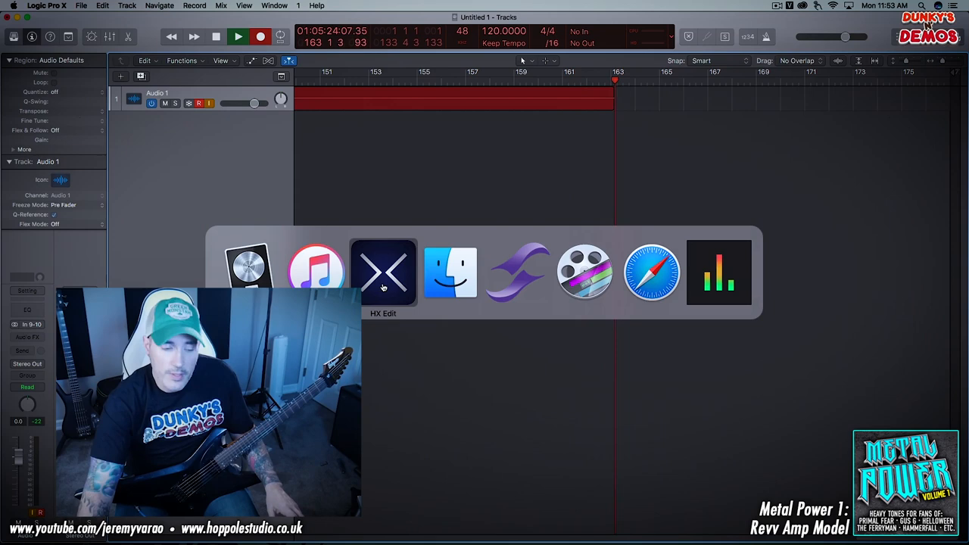
Step: Return from Logic Pro X to HX Edit, showing Metal Power 1's Screamer distortion settings
left_click(384, 272)
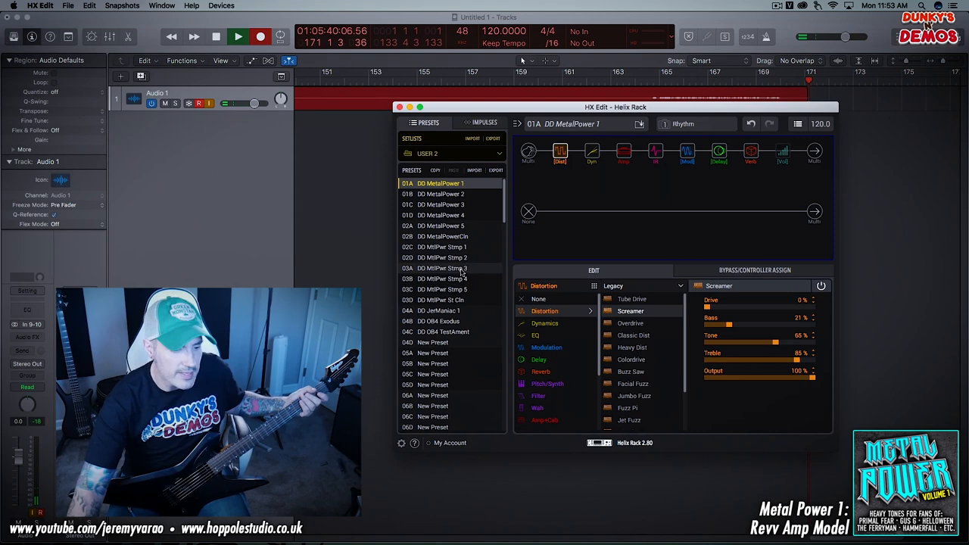
Step: Load preset 02C DD MtlPwr Stmp 1 with the Lead snapshot active
left_click(440, 247)
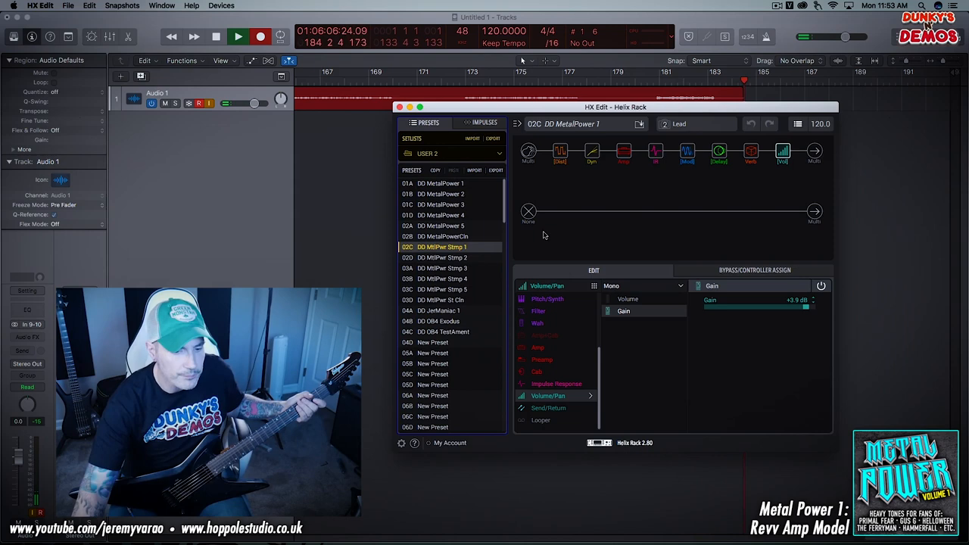
left_click(687, 151)
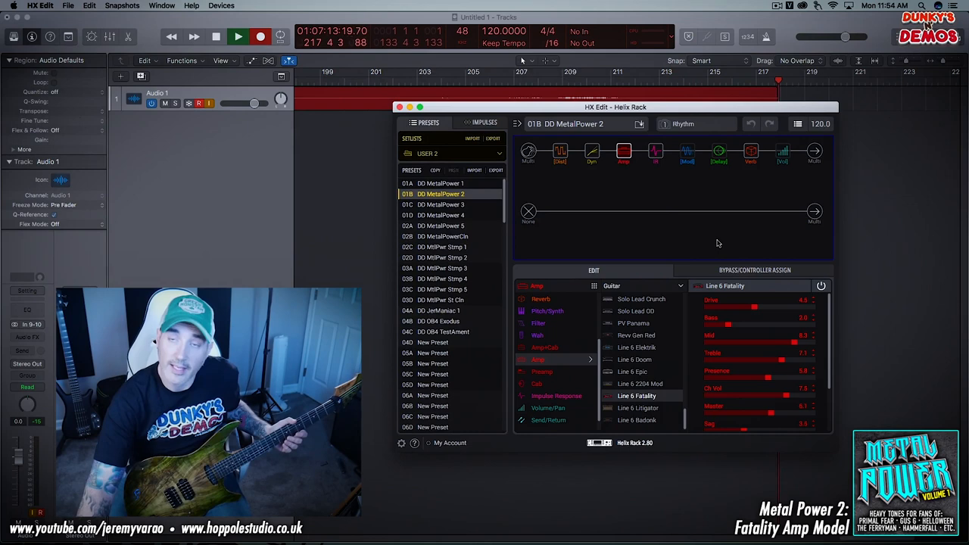
Step: Inspect DD MetalPower 2's Hard Gate and Vintage Digital delay settings
left_click(592, 152)
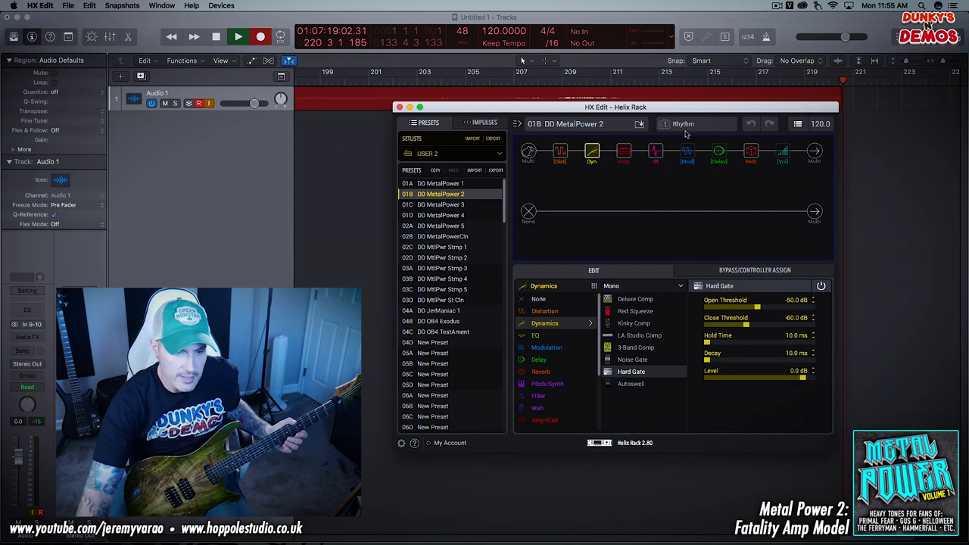
left_click(718, 151)
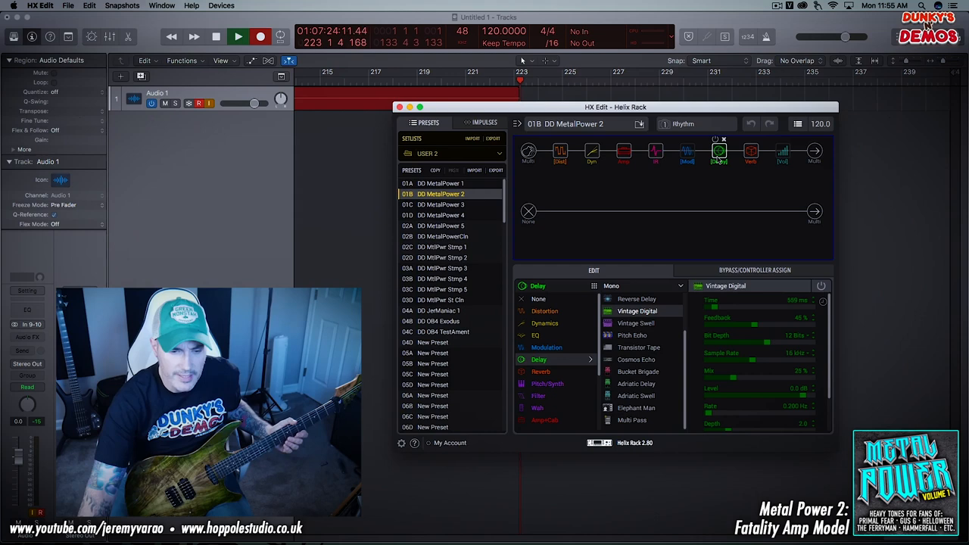
left_click(687, 152)
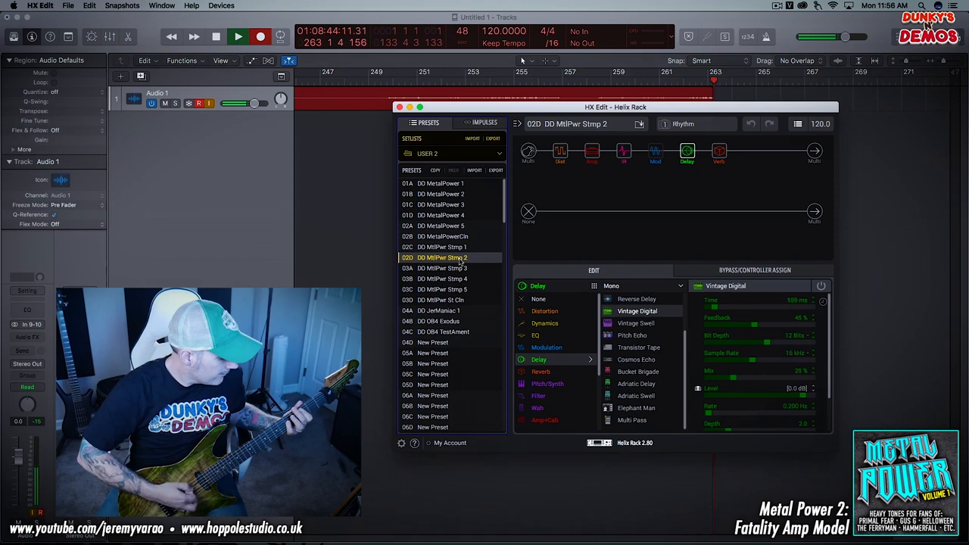
Step: Load DD MtlPwr Stmp 2 and switch it to snapshot 2, Lead
left_click(441, 194)
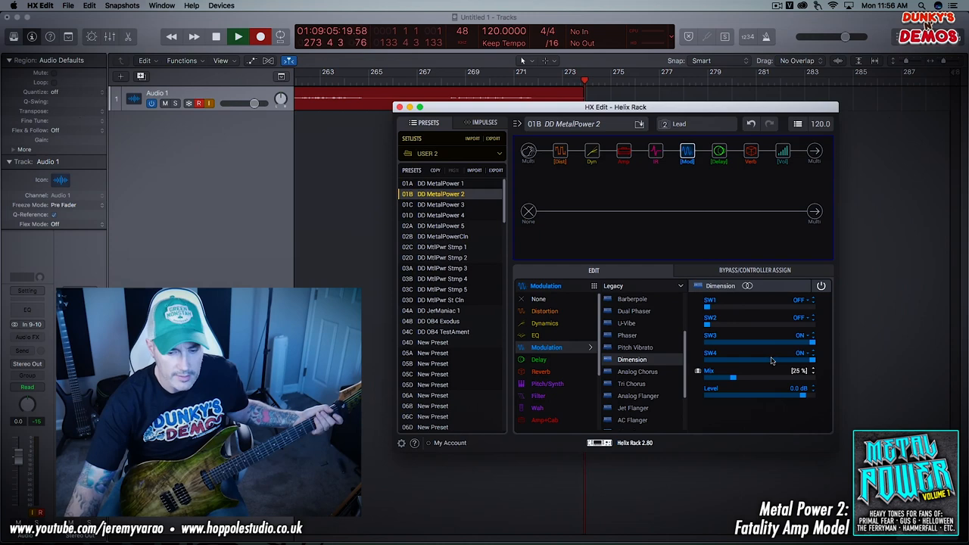
left_click(717, 152)
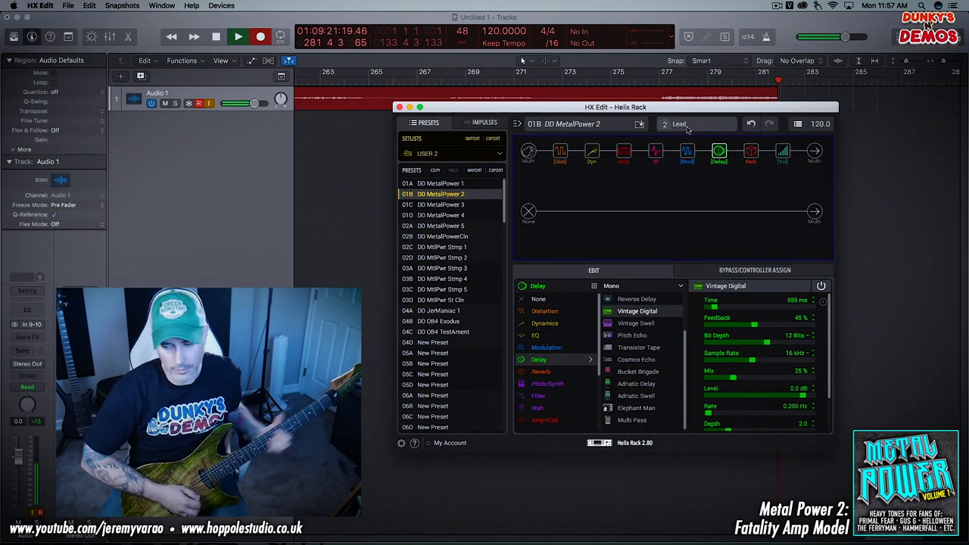
left_click(694, 123)
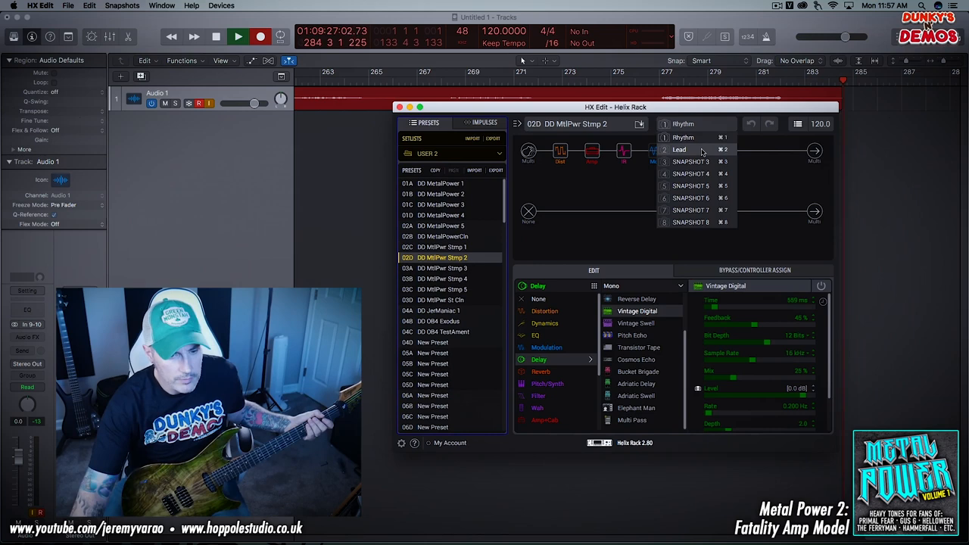
left_click(680, 149)
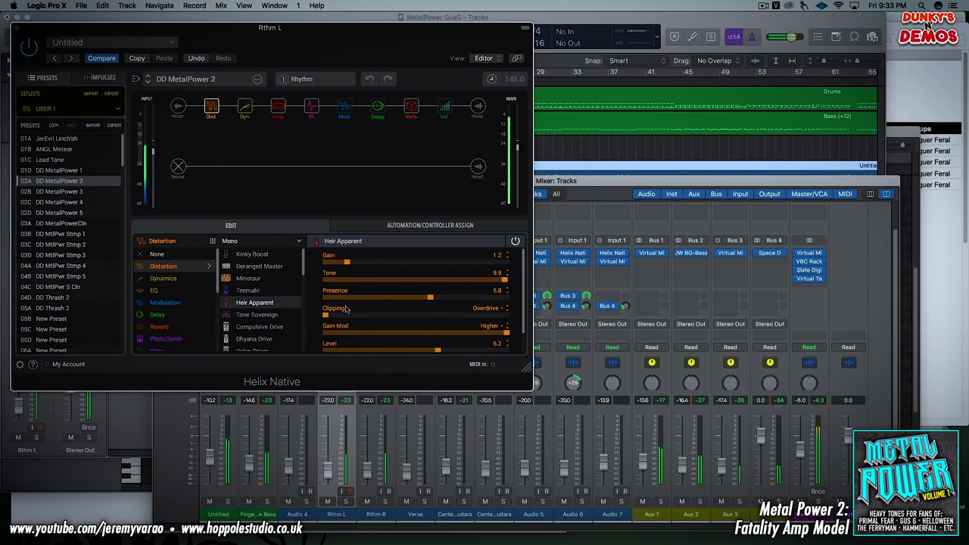
Step: Select 02A DD MetalPower 2 in Helix Native and show its Heir Apparent drive block
left_click(310, 106)
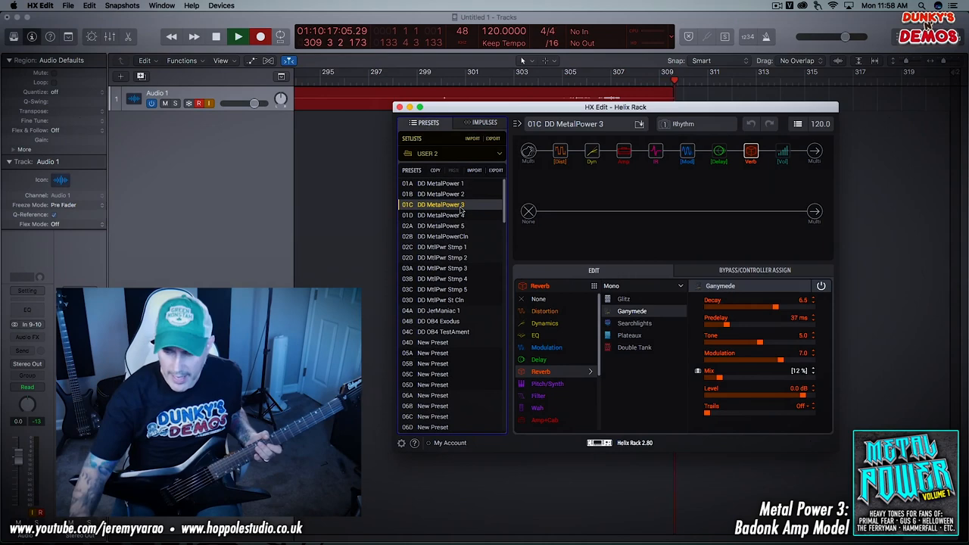
Step: Load 01C DD MetalPower 3 and view its Ganymede reverb and IR 1024 blocks
left_click(592, 152)
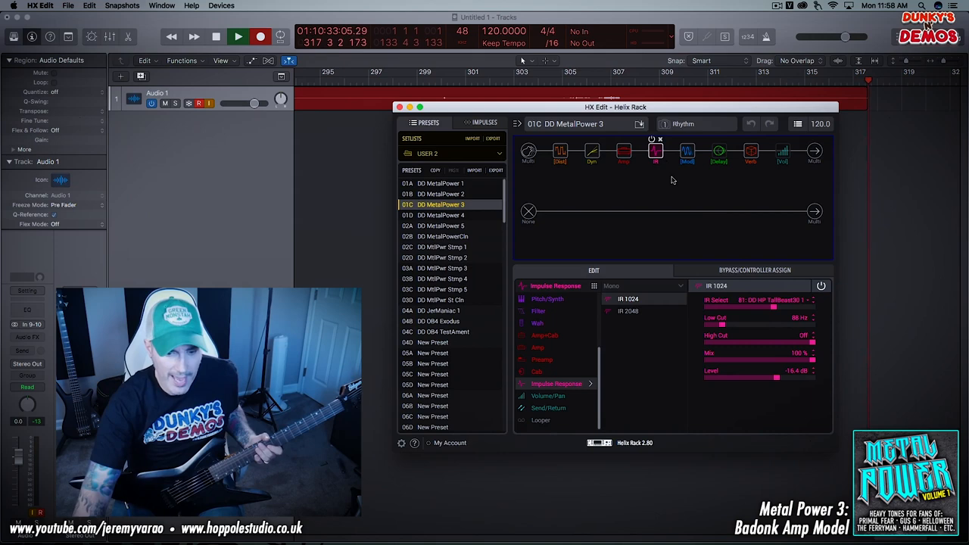
left_click(719, 152)
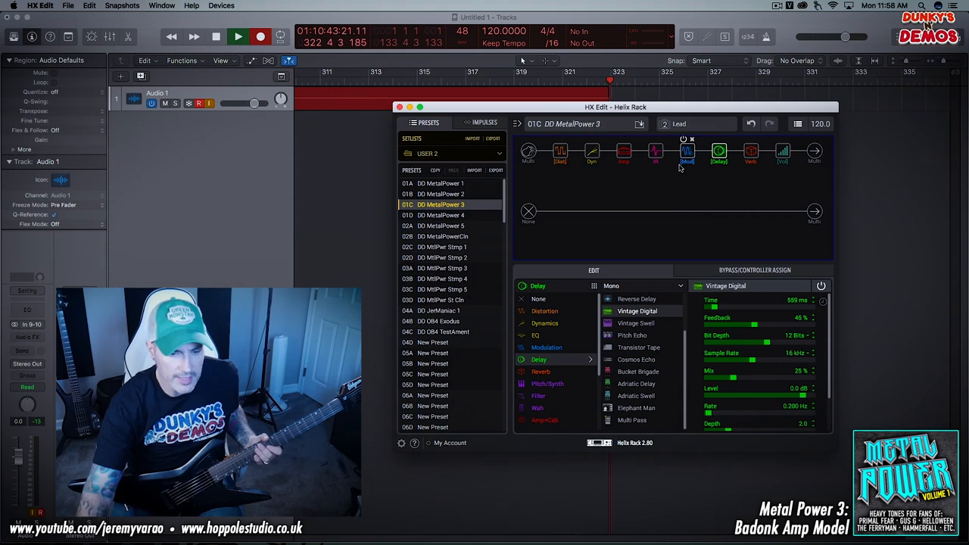
Step: Switch DD MetalPower 3 to snapshot 2 Lead and view its Delay and Mod blocks
left_click(592, 151)
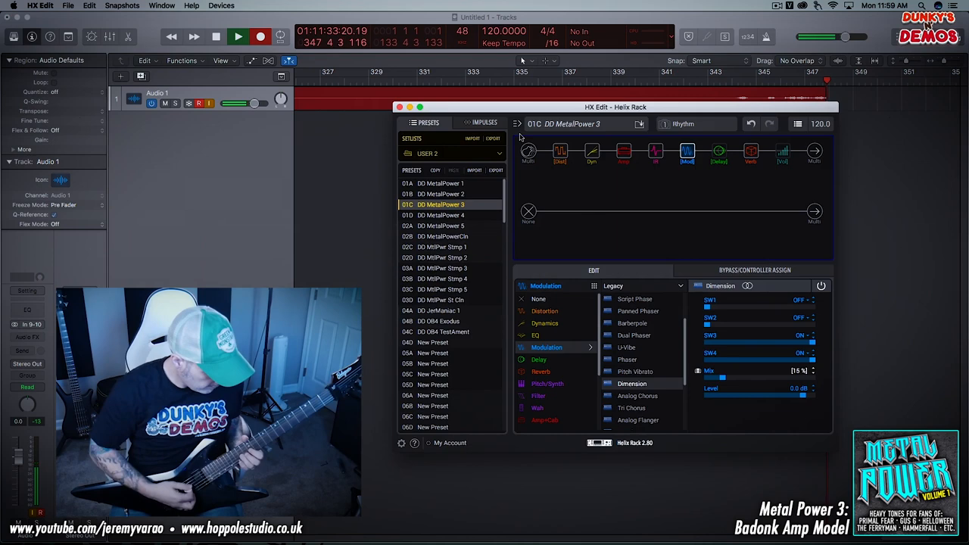
Step: Set DD MetalPower 3 to snapshot 1 Rhythm and show the Dimension mod block
left_click(656, 152)
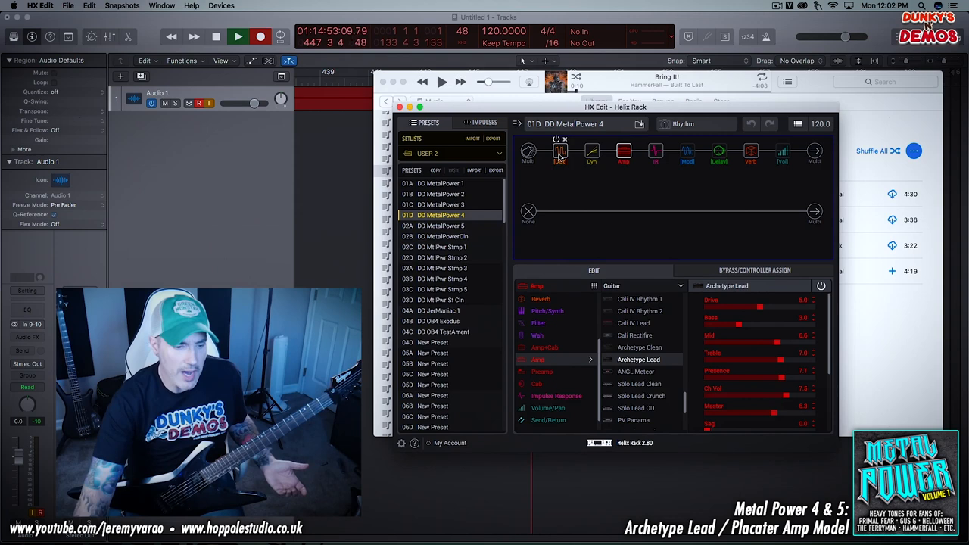
Step: On DD MetalPower 4, check the Archetype Lead amp, Screamer drive and IR blocks
left_click(560, 150)
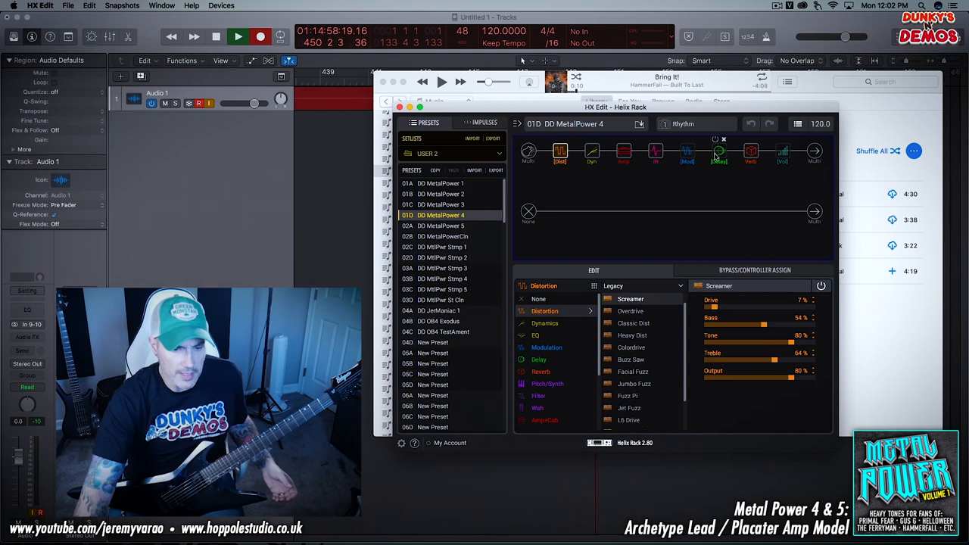
left_click(655, 151)
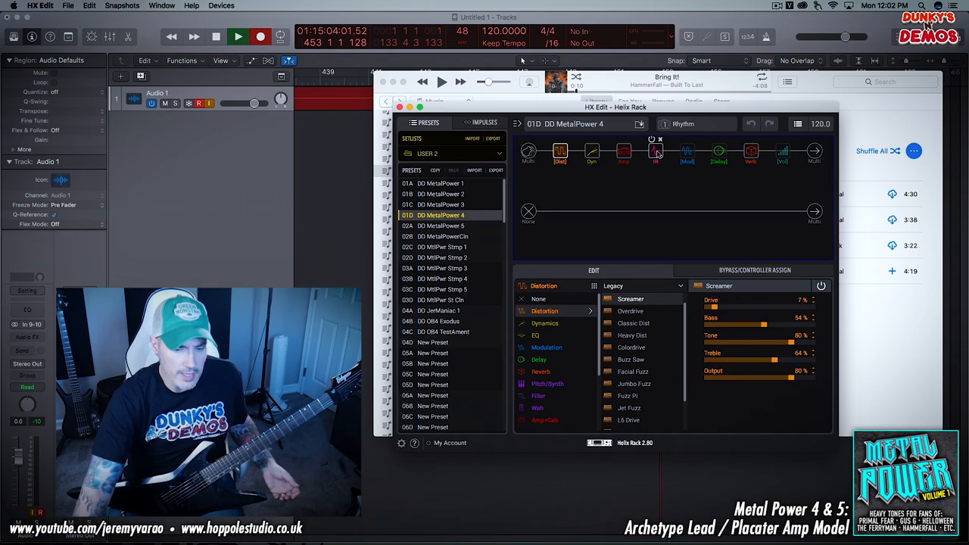
left_click(440, 279)
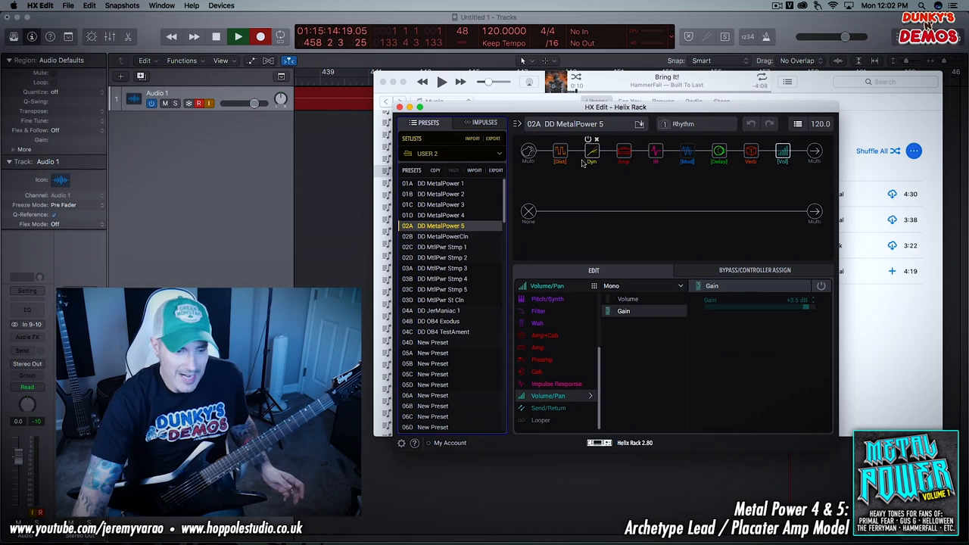
Step: Display the Placater Dirty amp parameters for DD MtlPwr Stmp 5, briefly checking the impulse response block
left_click(623, 151)
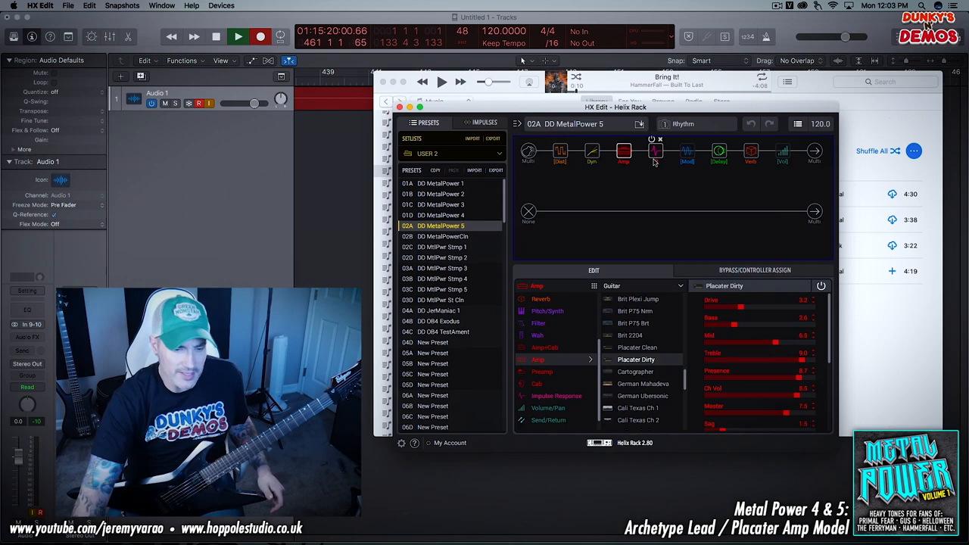
left_click(441, 289)
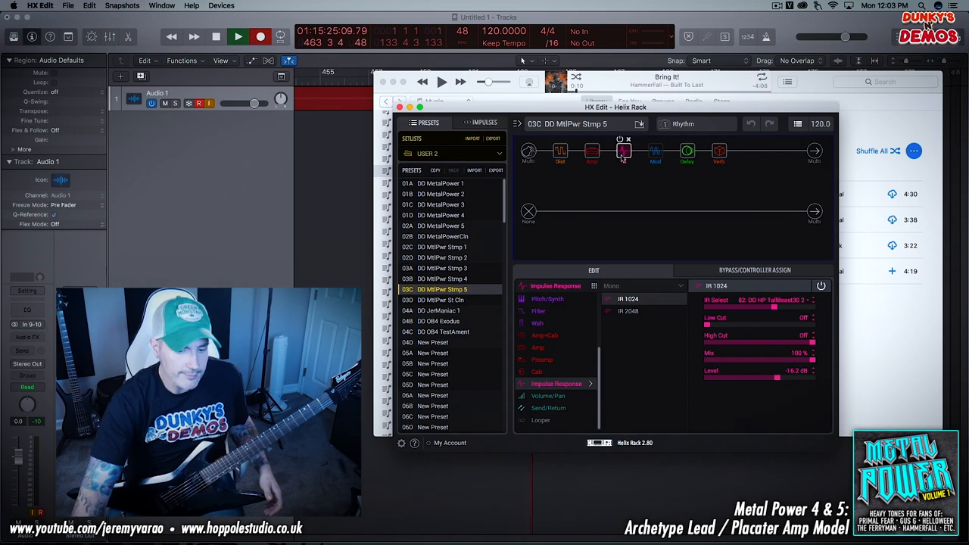
left_click(592, 150)
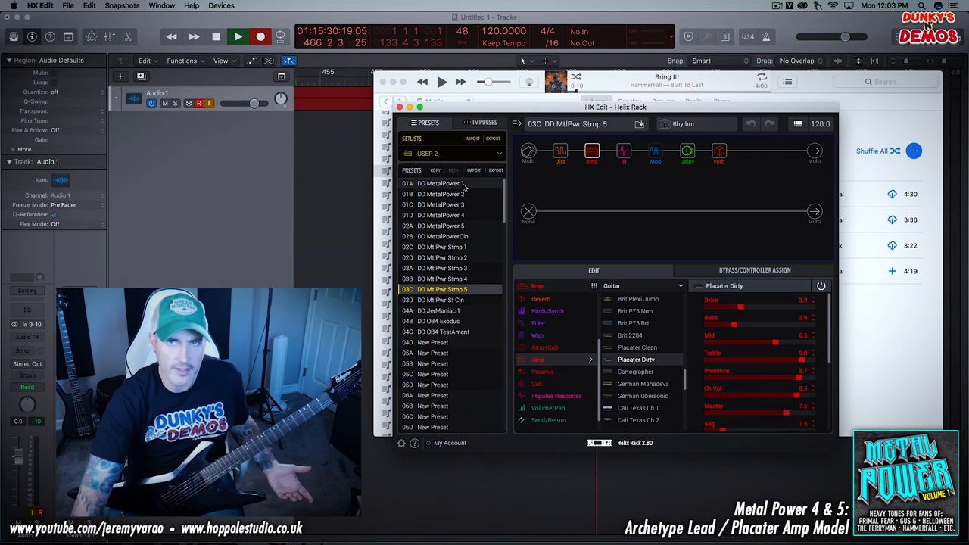
Step: Audition preset 01D DD MetalPower 4, then load 02A DD MetalPower 5
left_click(440, 215)
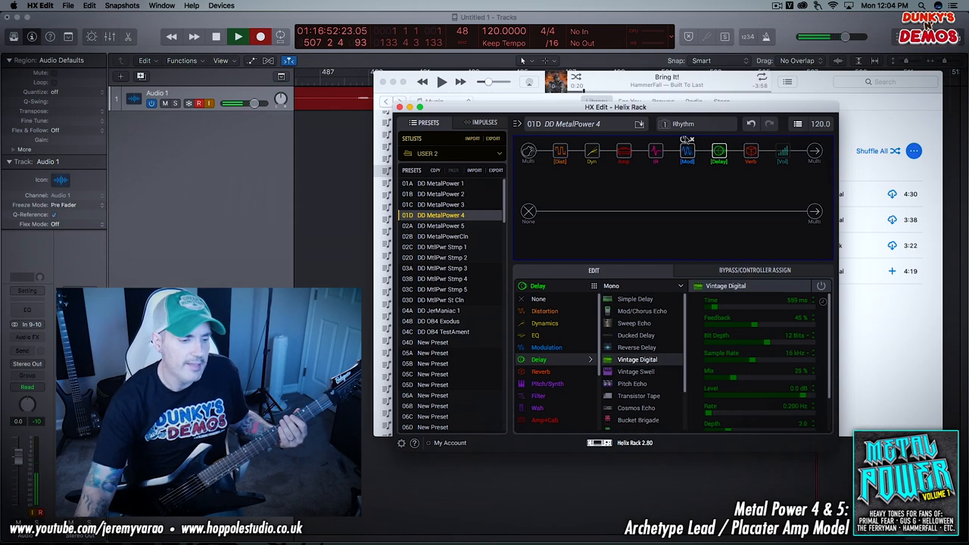
left_click(440, 226)
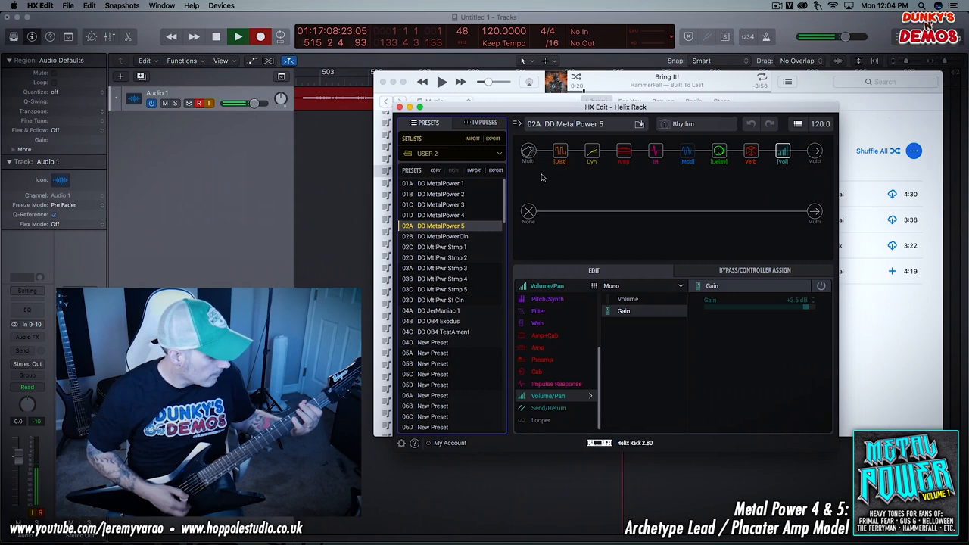
Step: Switch DD MetalPower 5 from its Rhythm snapshot to another snapshot such as Lead
left_click(683, 123)
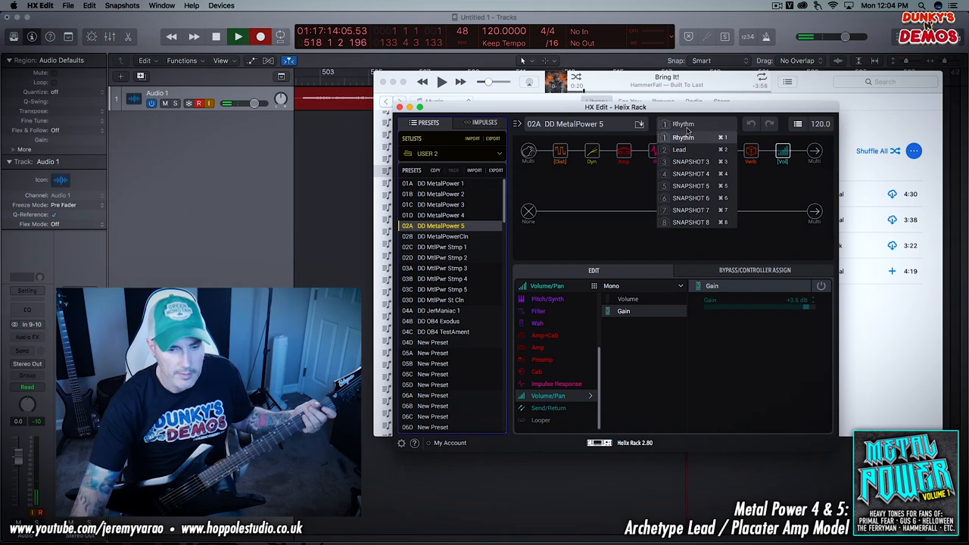
left_click(680, 149)
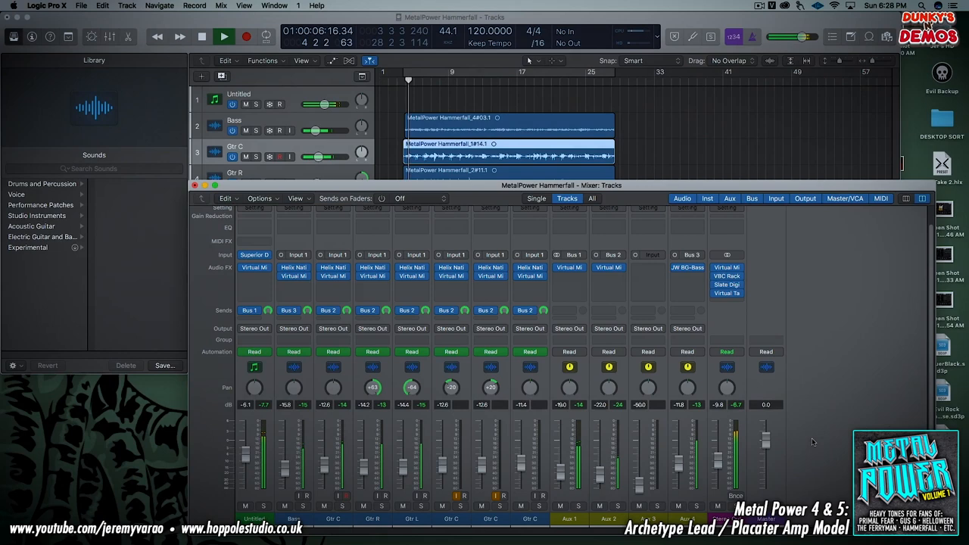
Step: Open Helix Native on the Gtr C insert and select DD MetalPower 4's Lead snapshot
left_click(293, 267)
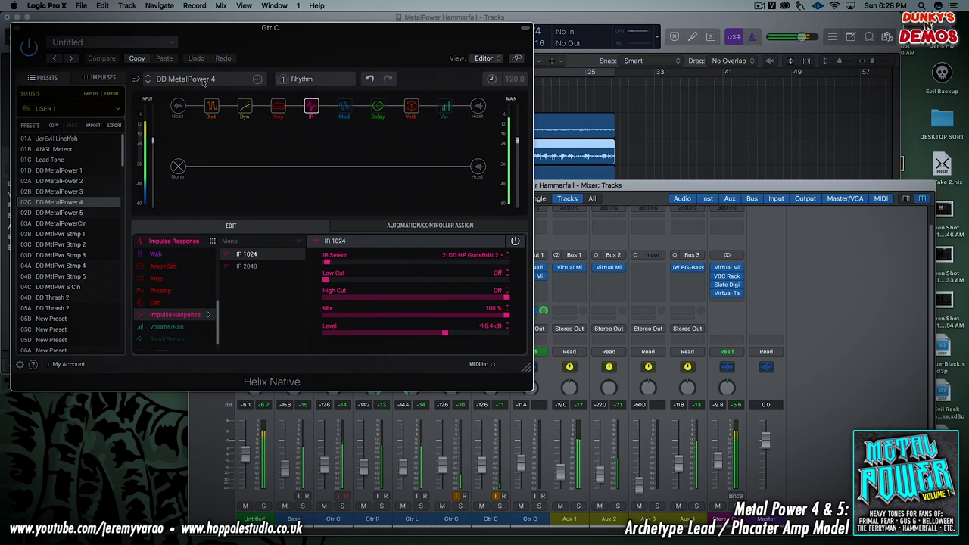
left_click(59, 213)
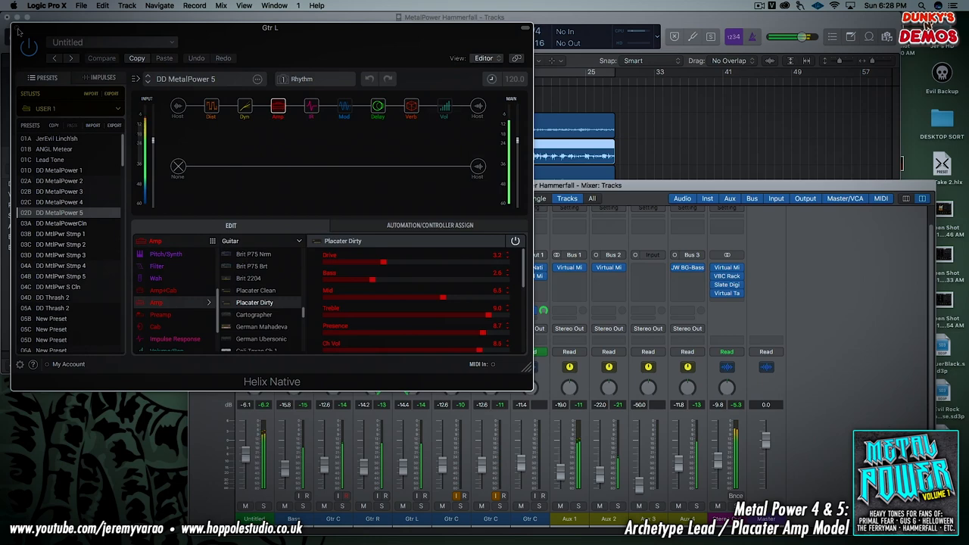
left_click(59, 202)
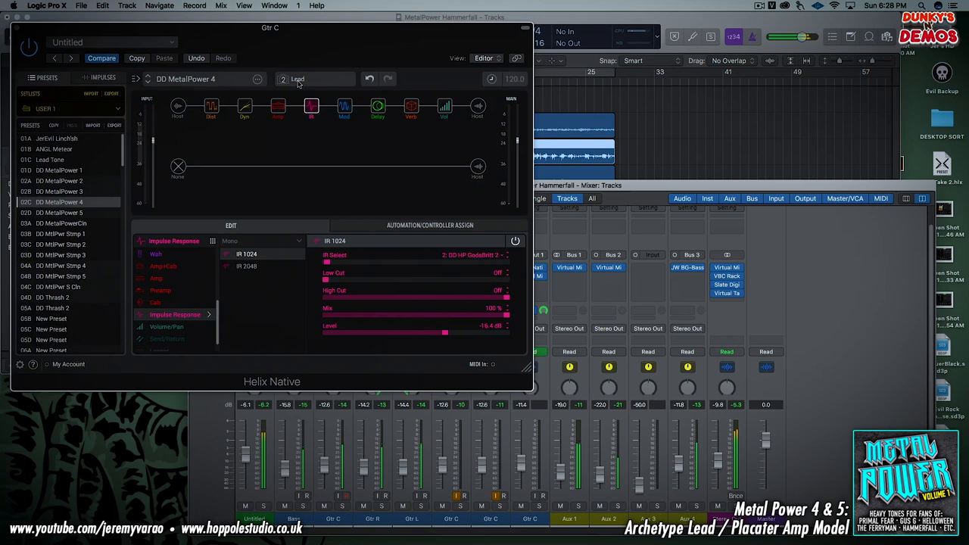
mouse_move(726, 294)
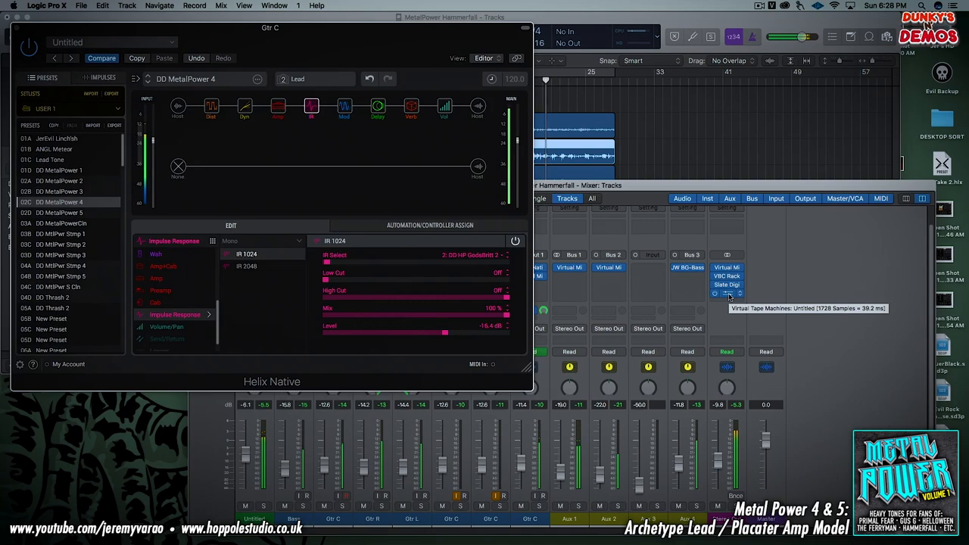